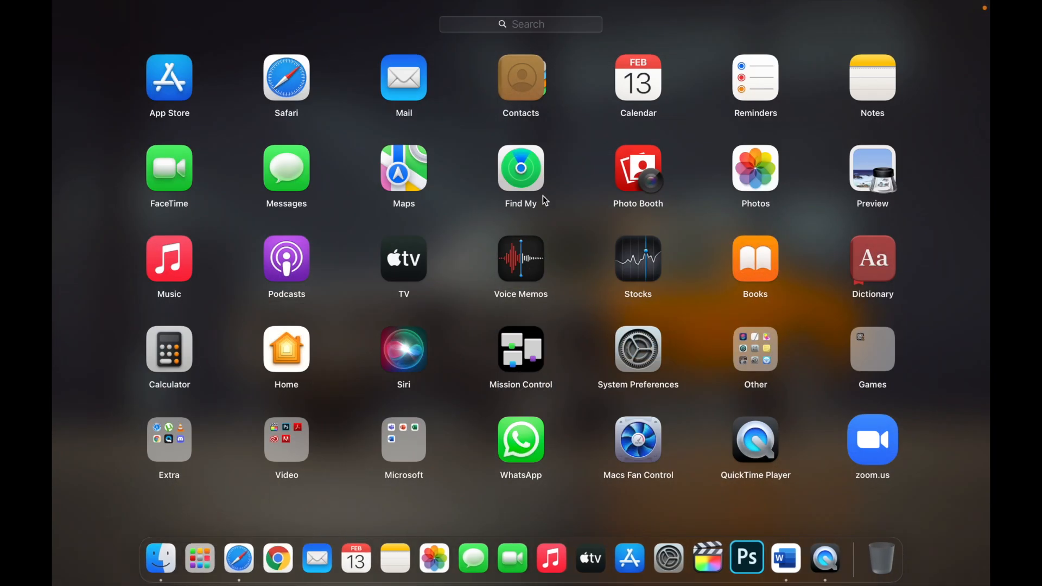
- Search Launchpad for 'phot' and launch Photo Booth from the results
left_click(520, 24)
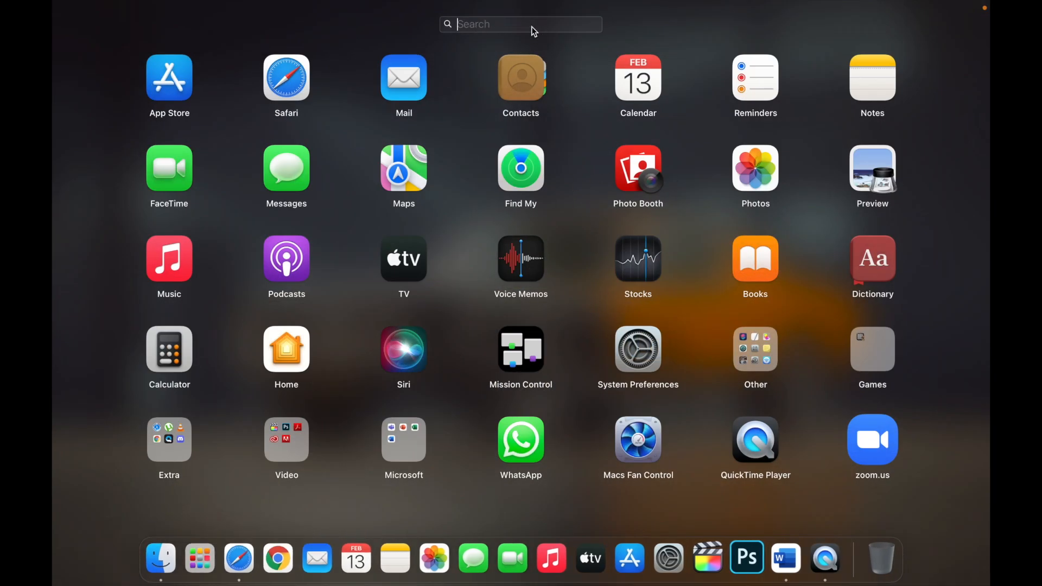
type("phot")
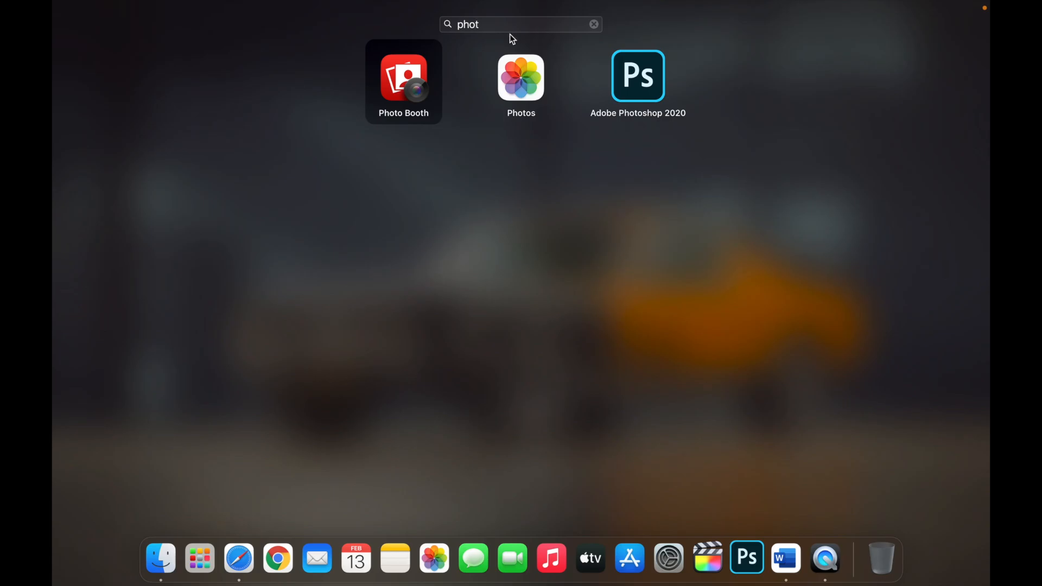
left_click(404, 79)
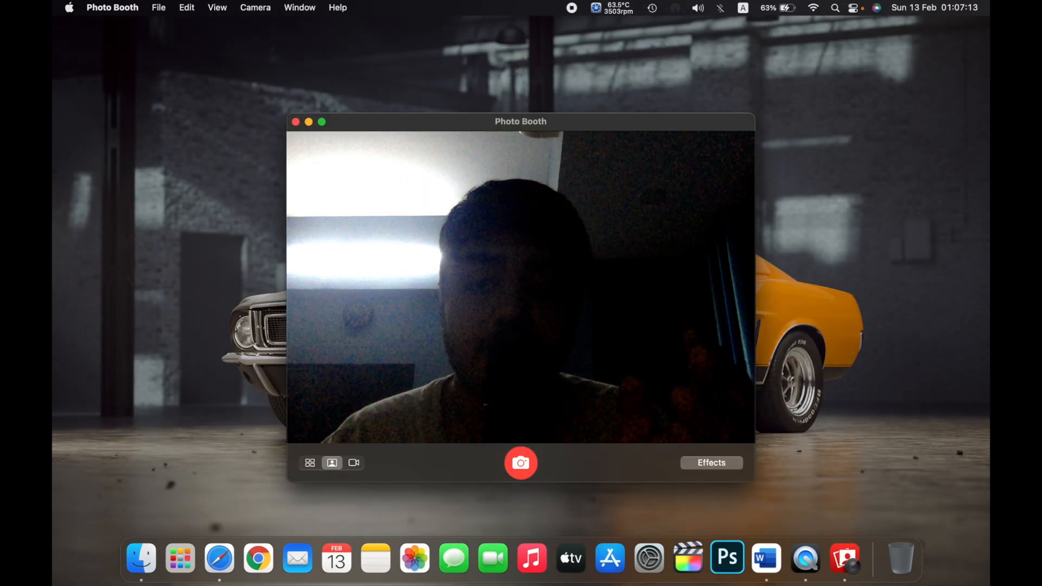
mouse_move(637, 304)
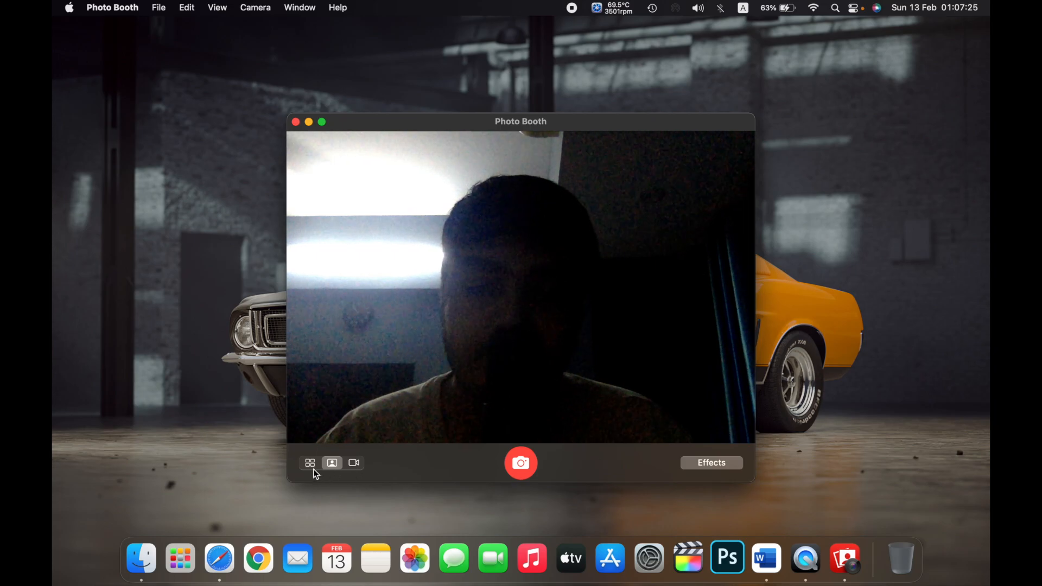
- Switch Photo Booth to four-up mode for a four-shot sequence
left_click(310, 462)
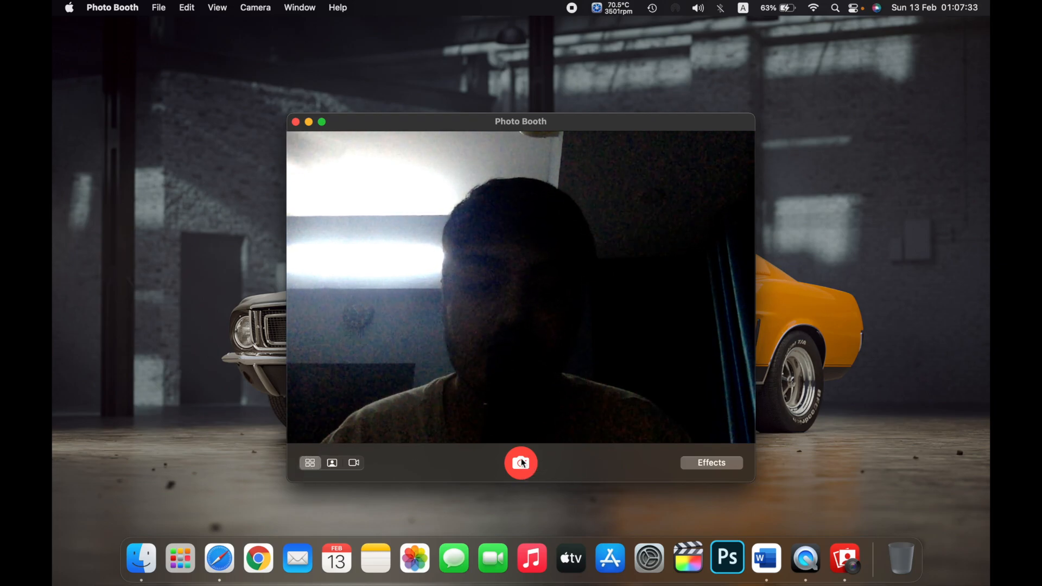
- Capture a four-shot sequence after the countdown, review its thumbnail, then delete it
left_click(520, 463)
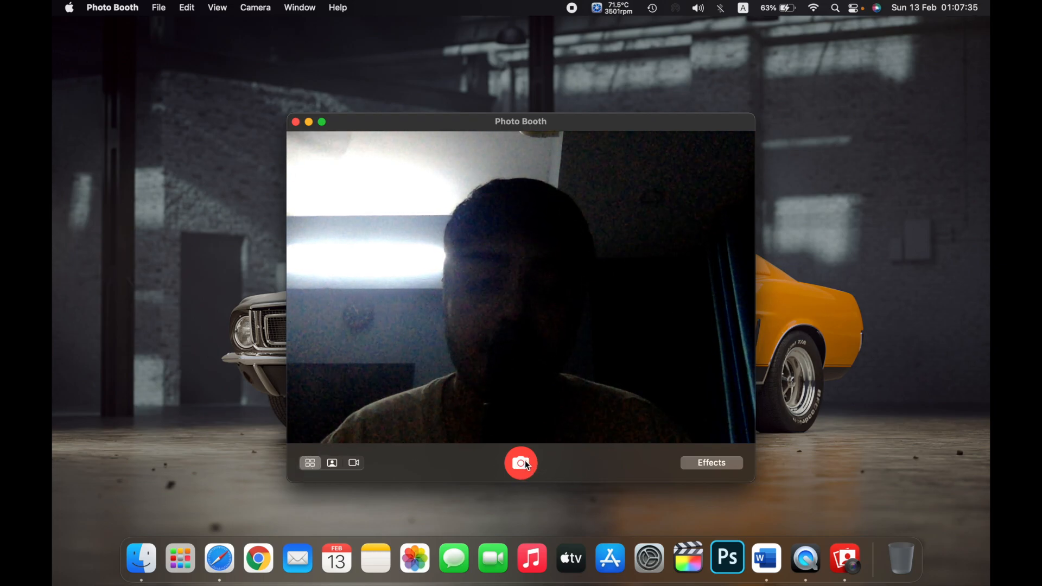
left_click(520, 463)
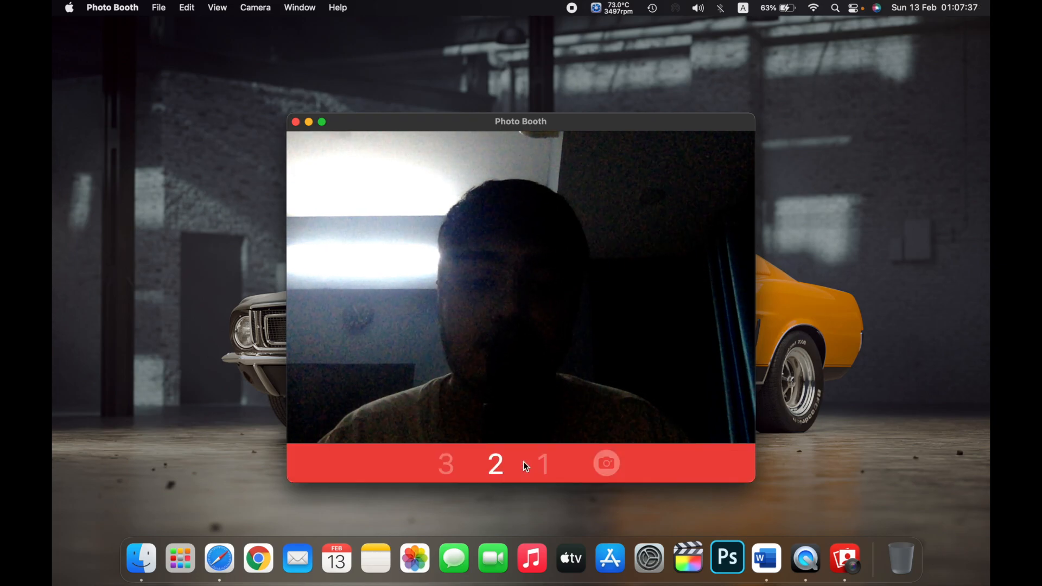
left_click(605, 462)
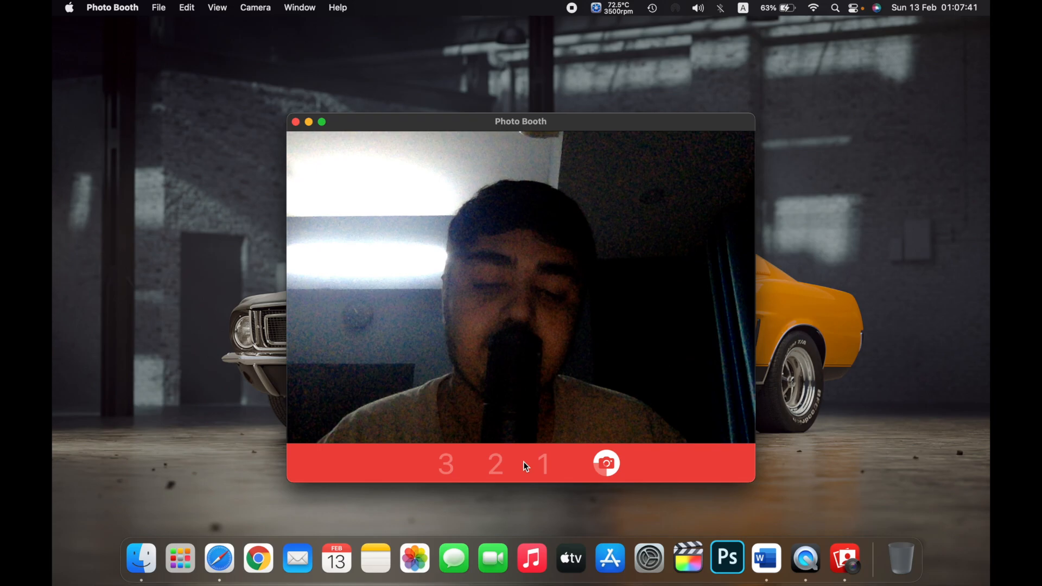
left_click(605, 464)
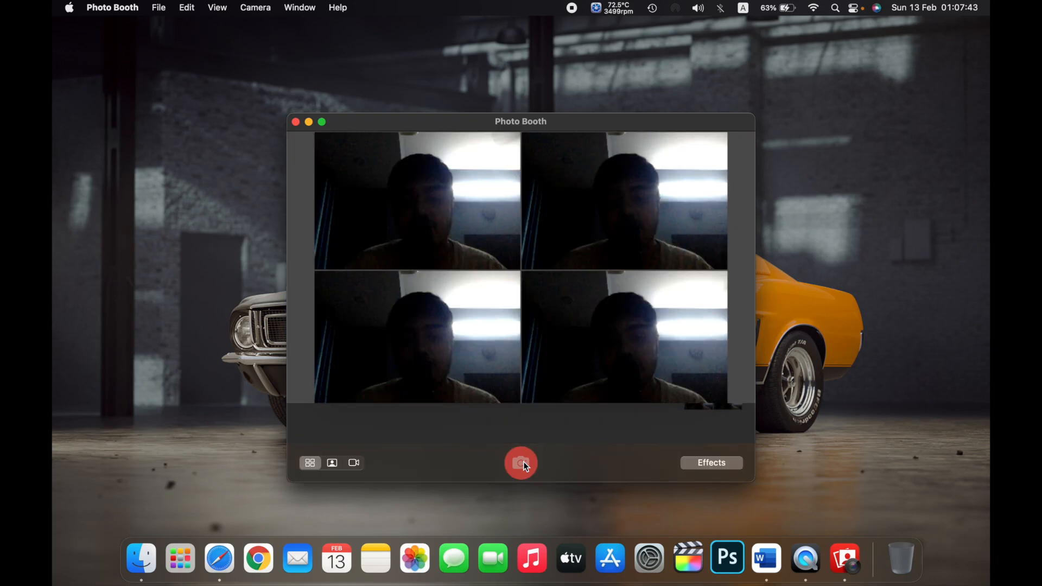
left_click(520, 463)
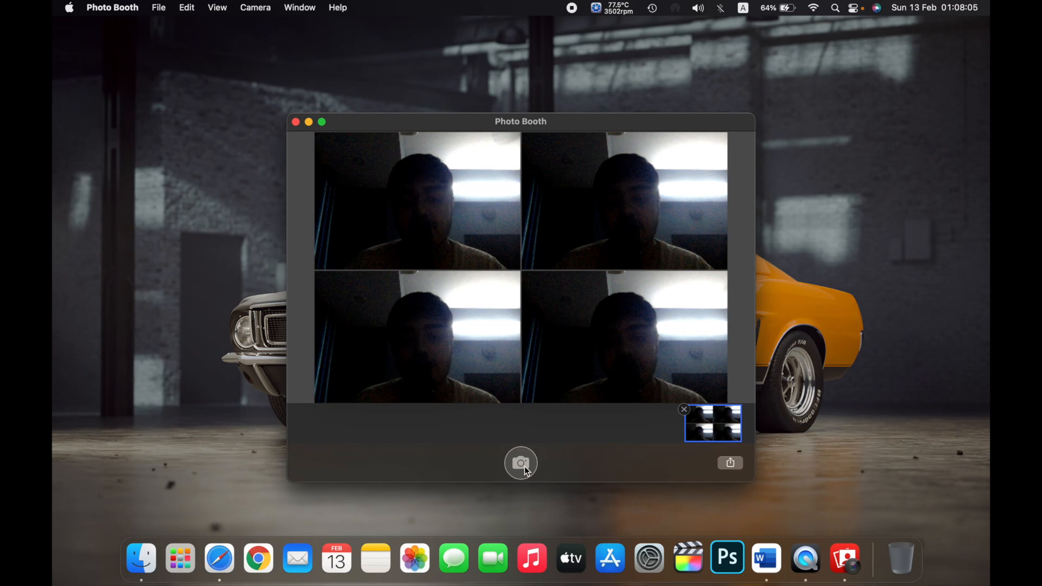
mouse_move(623, 438)
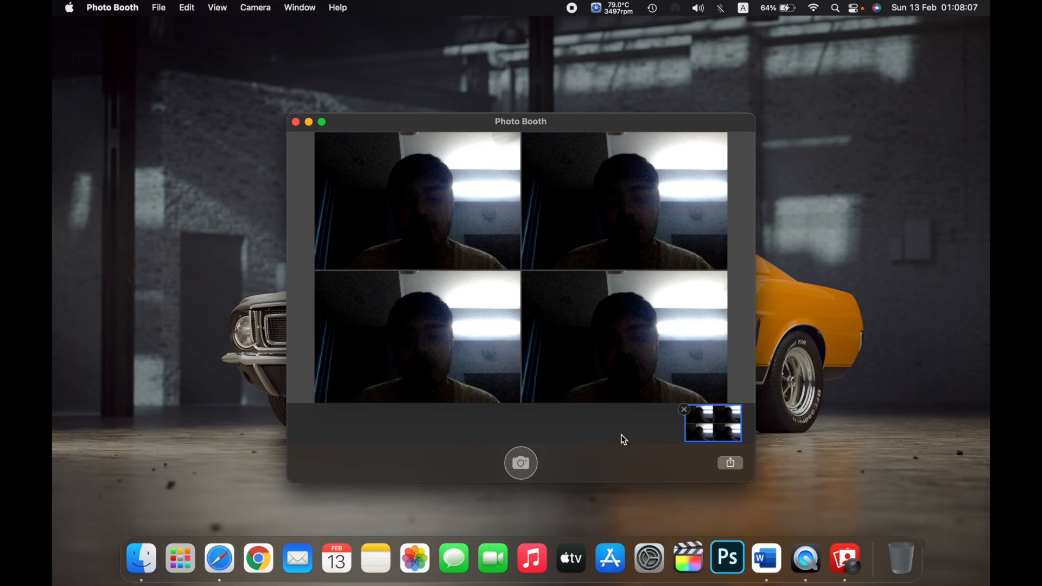
mouse_move(692, 409)
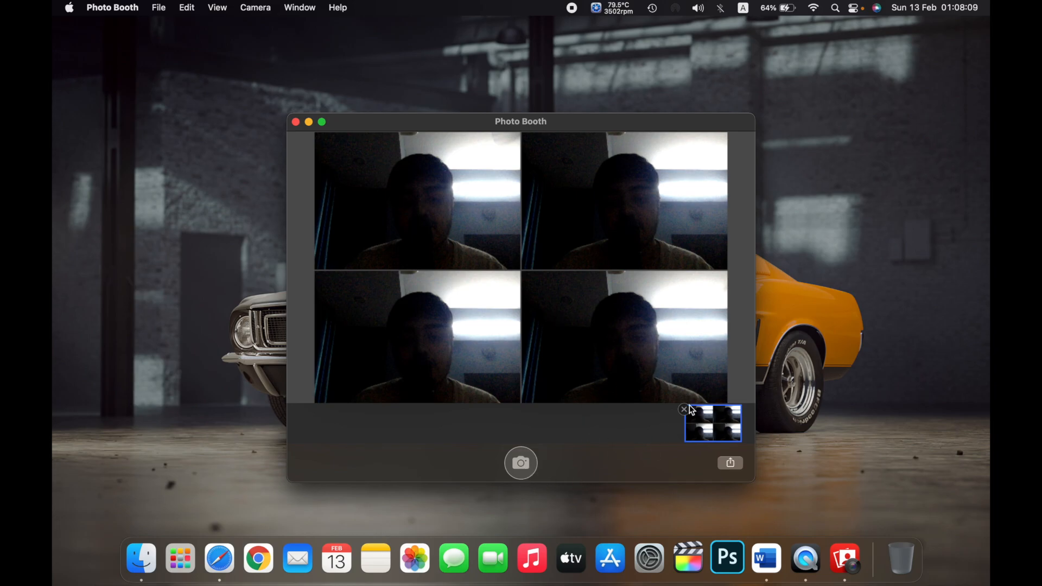
mouse_move(686, 416)
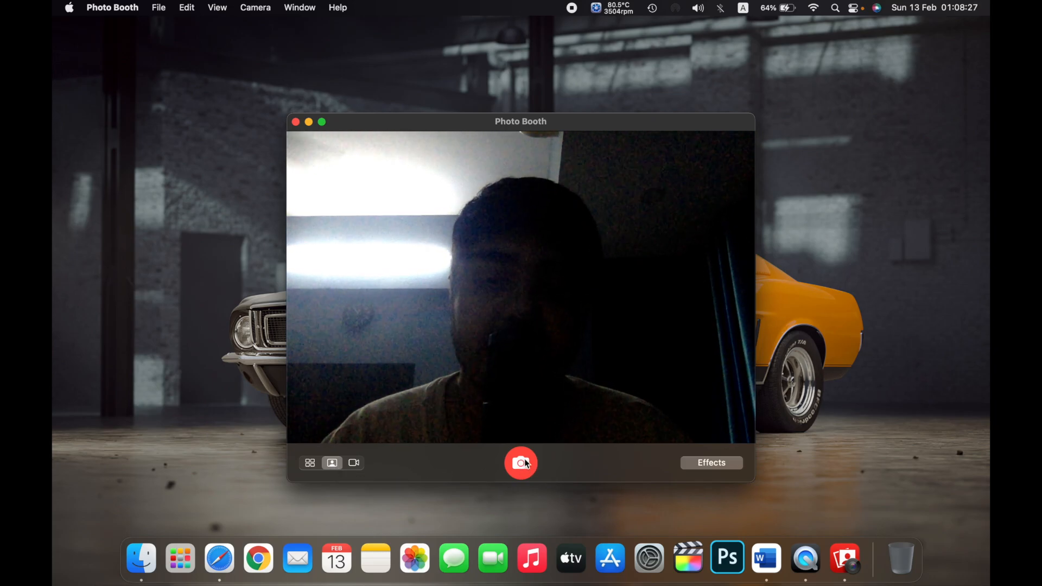
- Capture a single still photo after the countdown and open its thumbnail for review
left_click(520, 463)
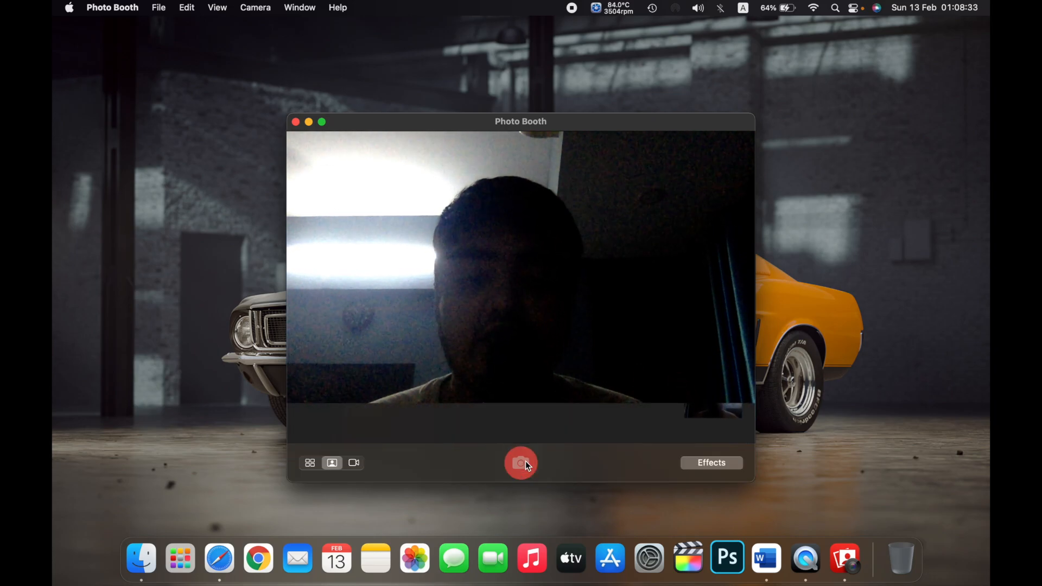
left_click(520, 463)
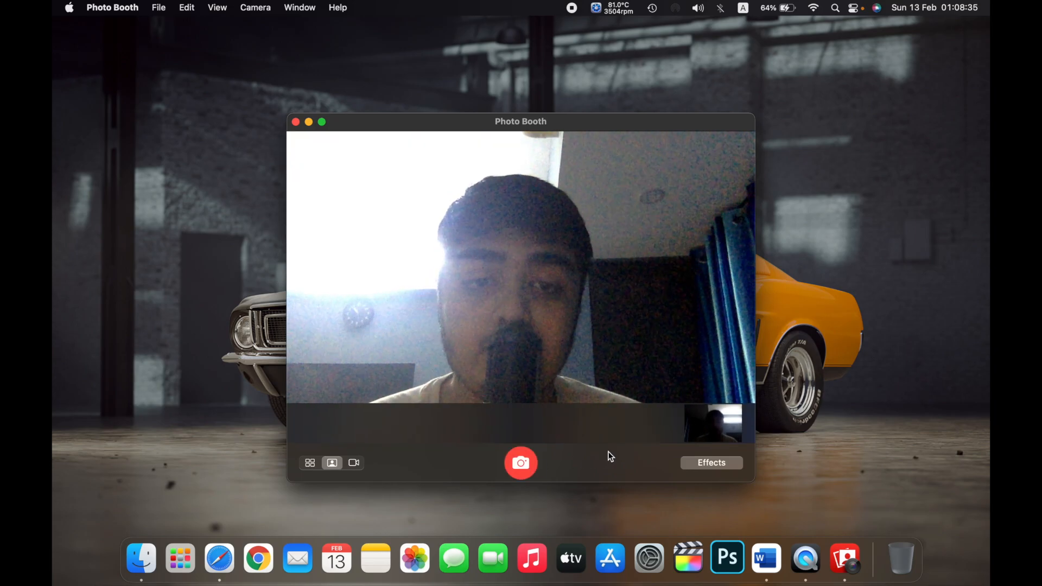
left_click(520, 463)
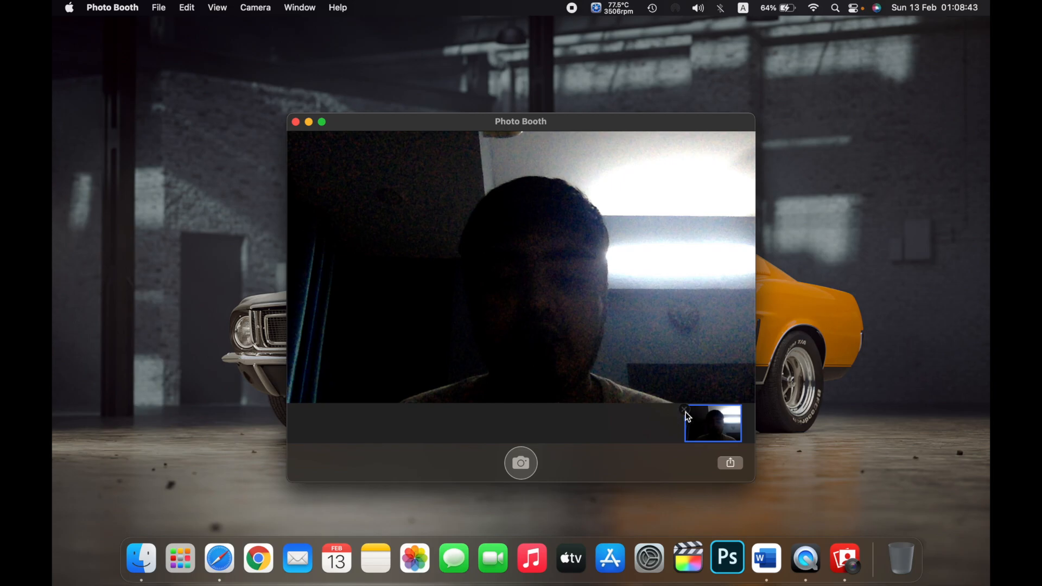
- Delete the reviewed single photo and switch to movie clip mode
left_click(353, 463)
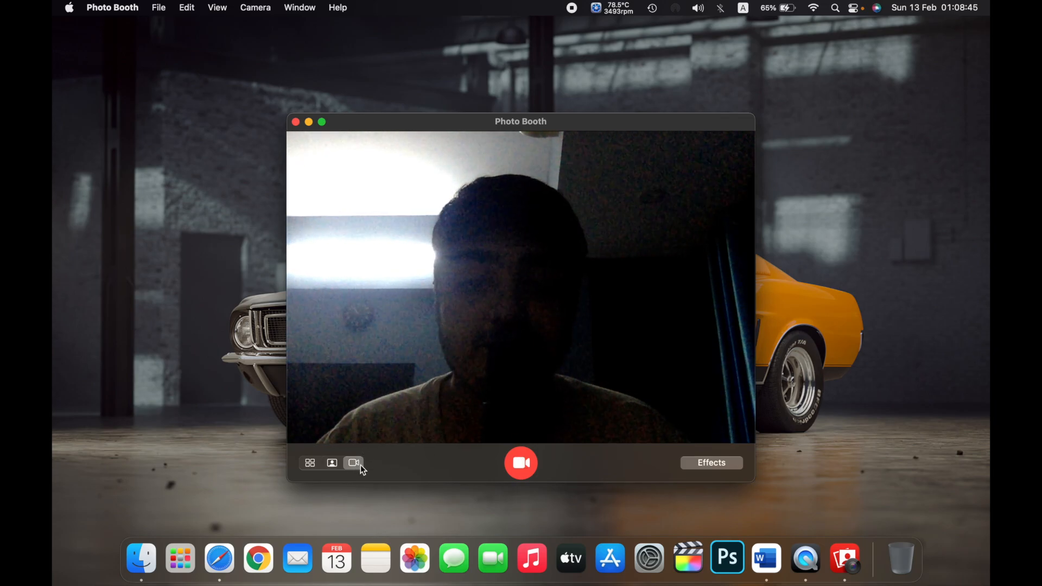
mouse_move(354, 462)
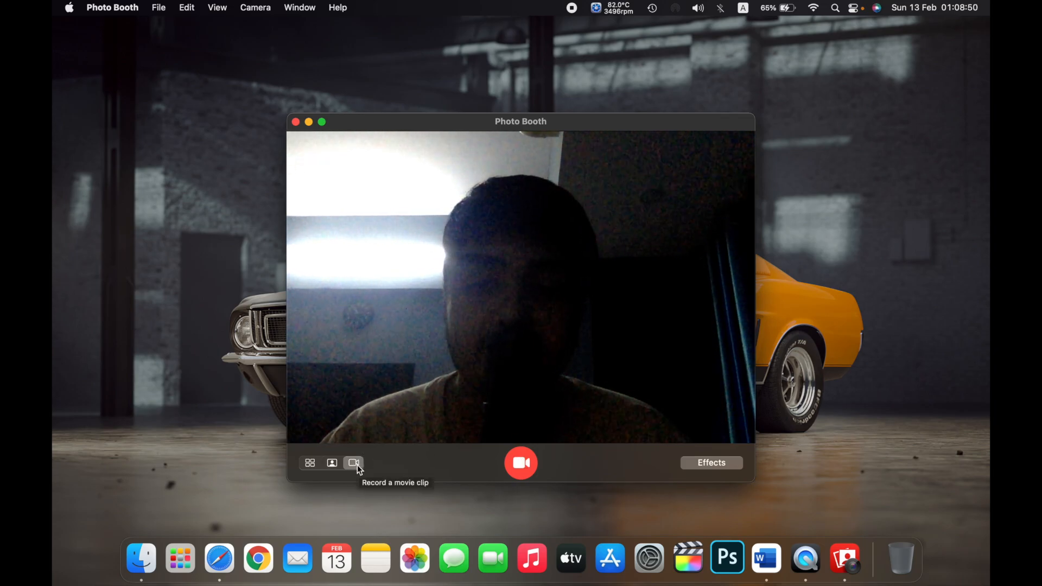
left_click(520, 463)
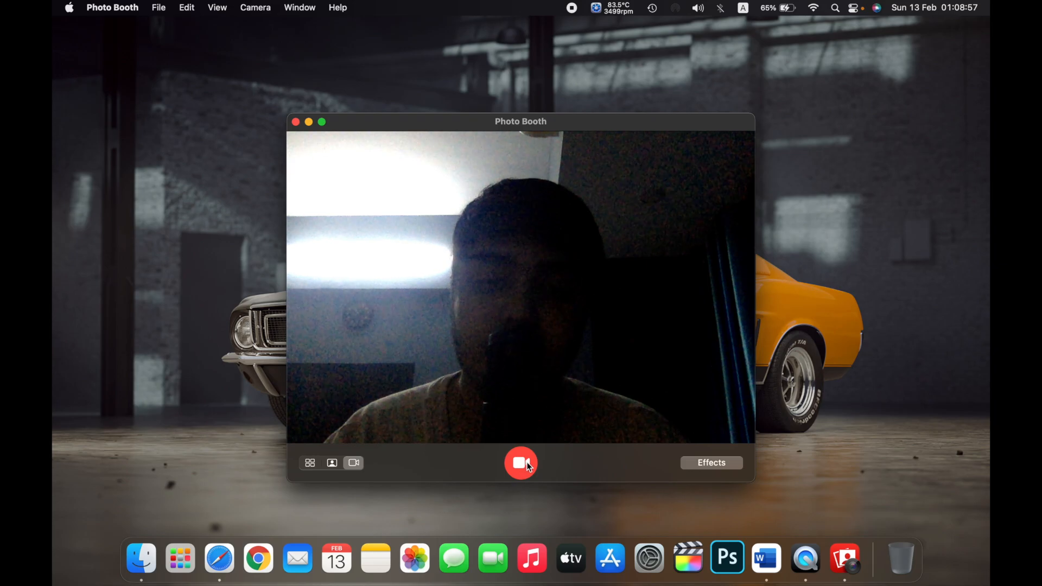
- Record a roughly 10-second movie clip and stop it, saving a new thumbnail
left_click(520, 463)
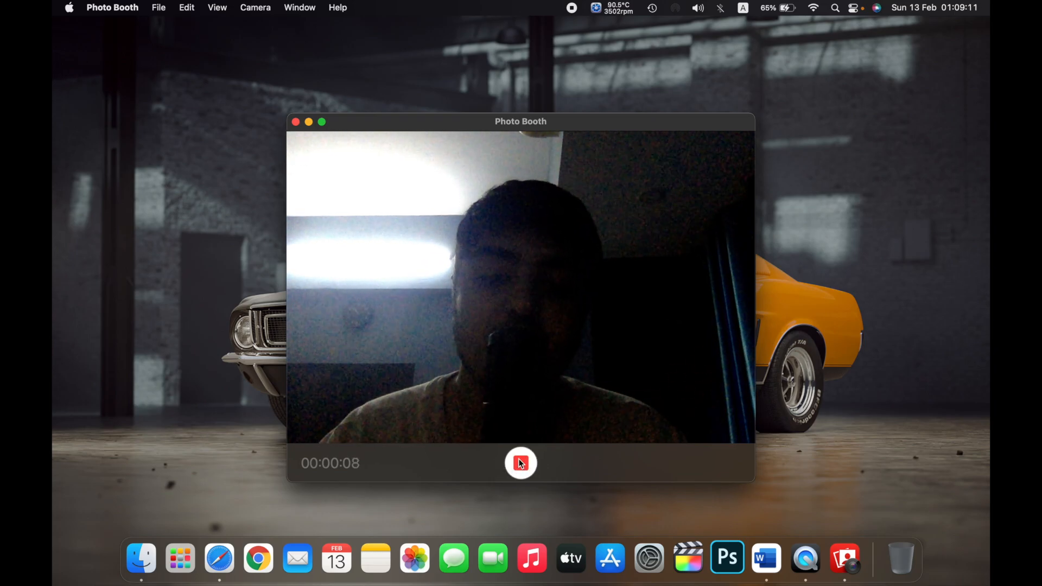
left_click(520, 464)
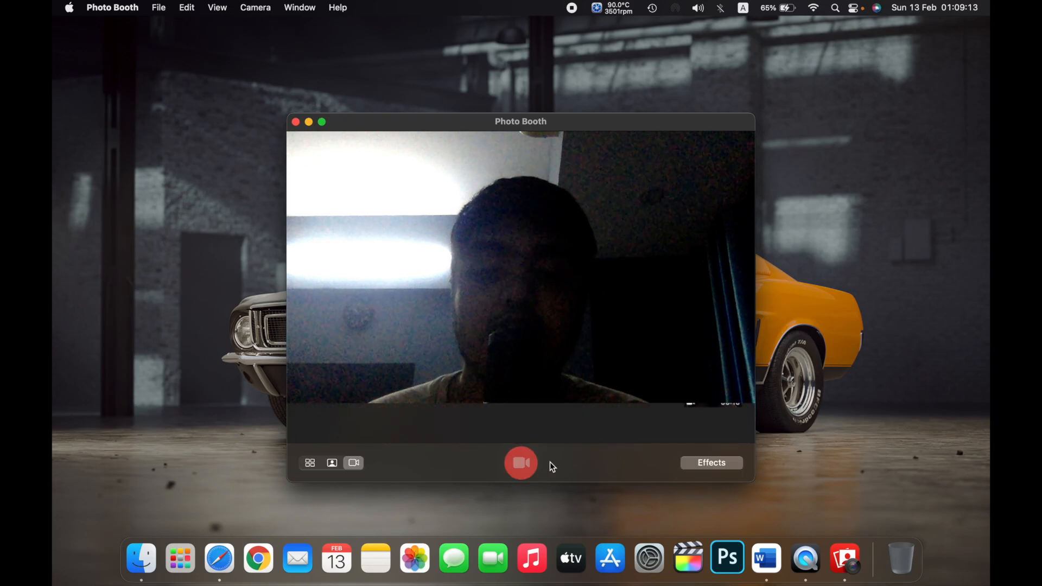
left_click(520, 463)
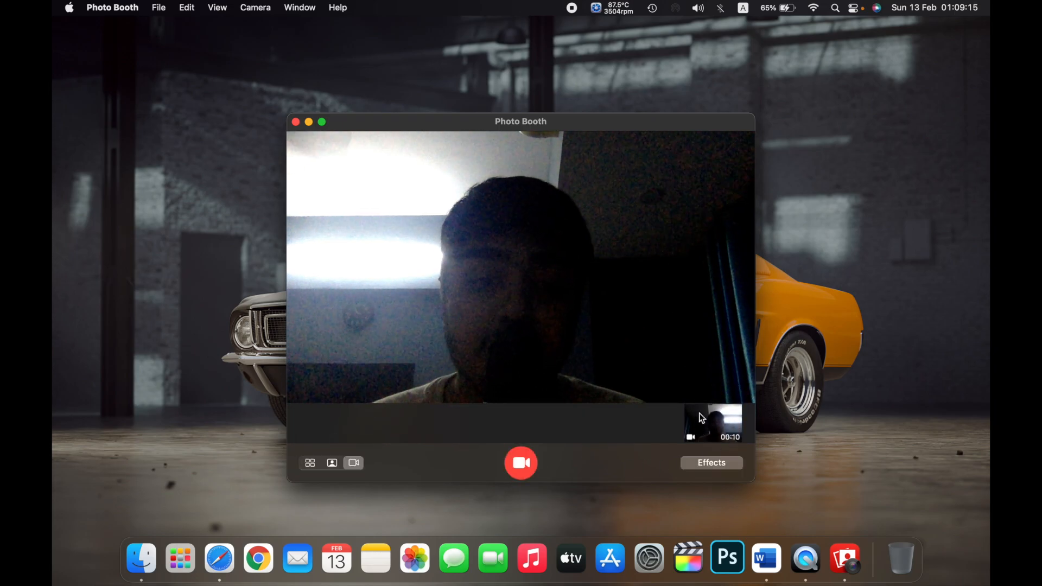
- Play back the 10-second clip from its thumbnail, then delete it
left_click(713, 424)
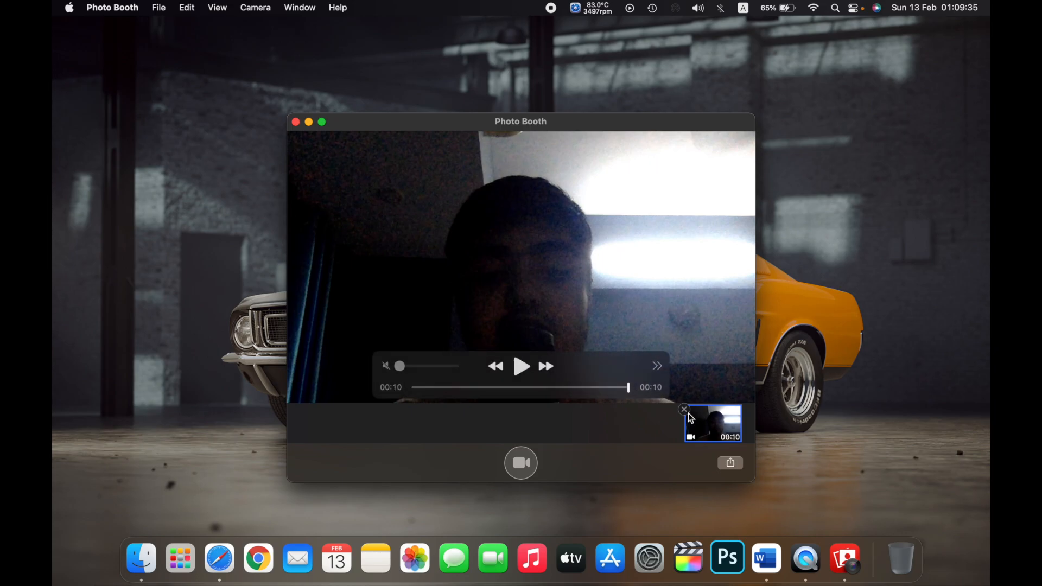
left_click(683, 409)
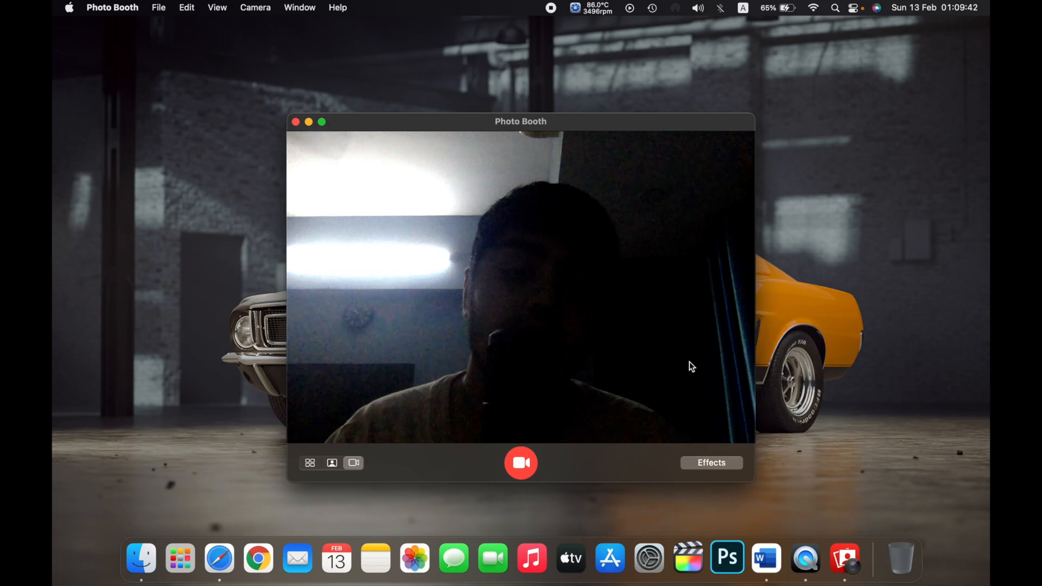
- Show the camera effects grid and page to its second set with Sepia and Thermal Camera
left_click(710, 463)
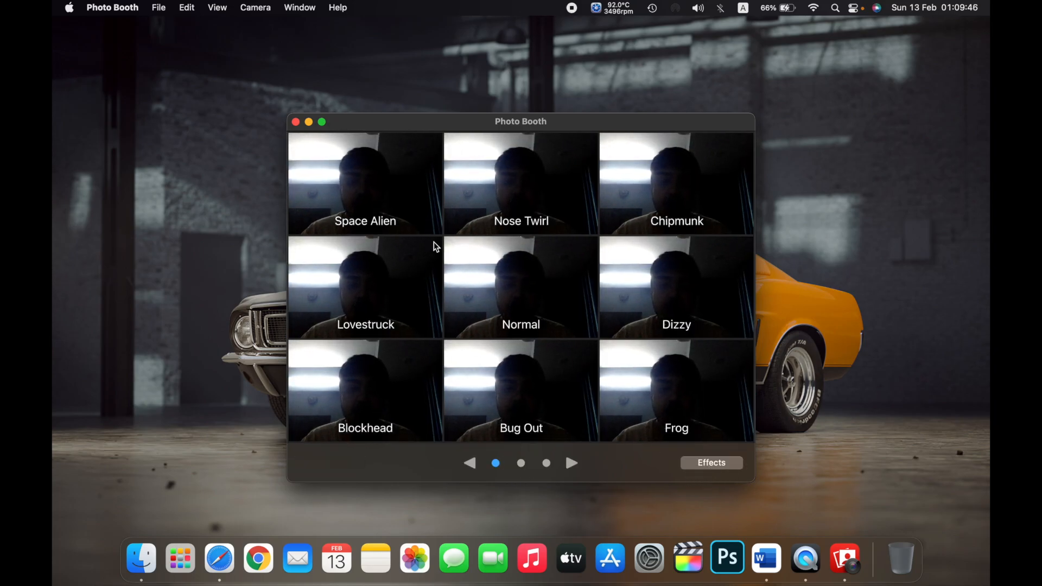
mouse_move(575, 443)
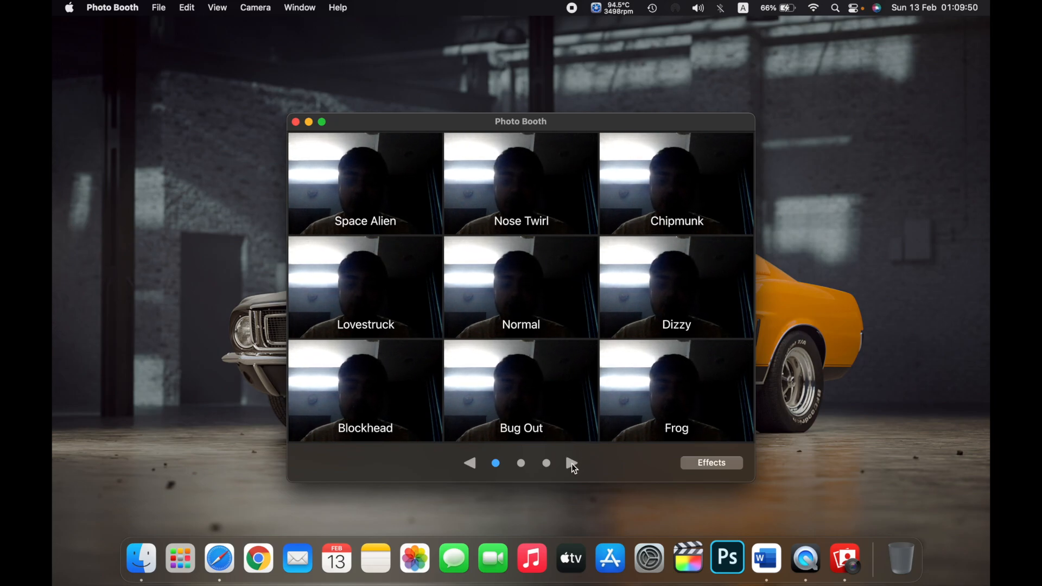
left_click(571, 464)
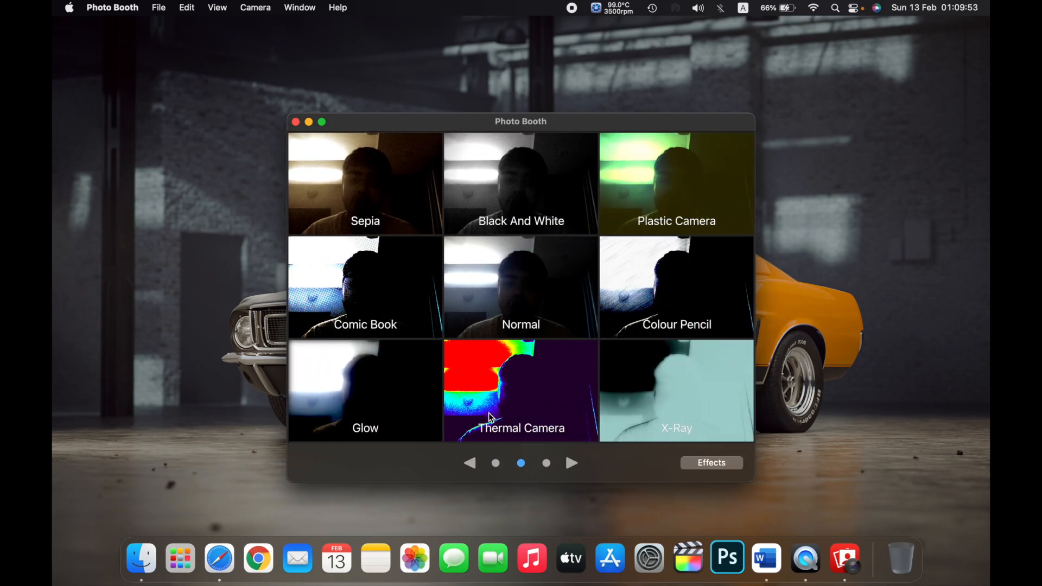